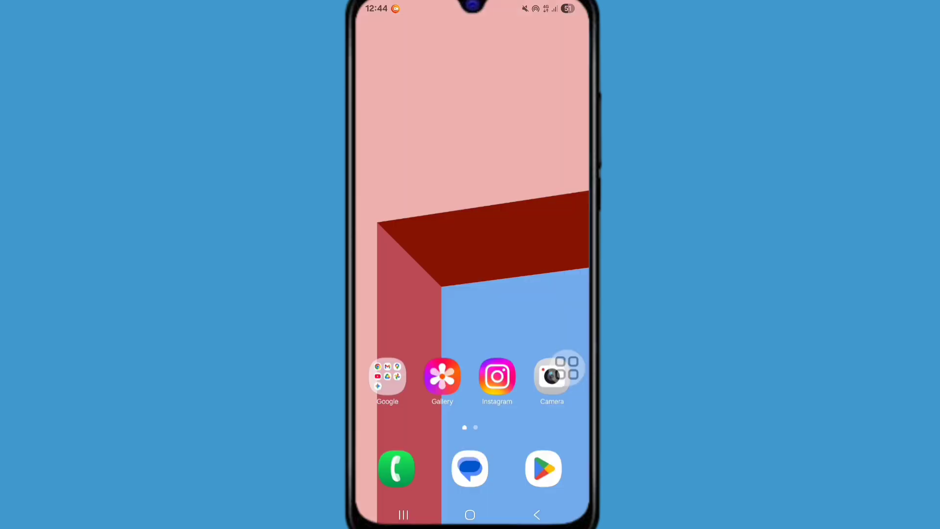
- Update Instagram to the latest version from its Play Store listing and return to the home screen
left_click(543, 468)
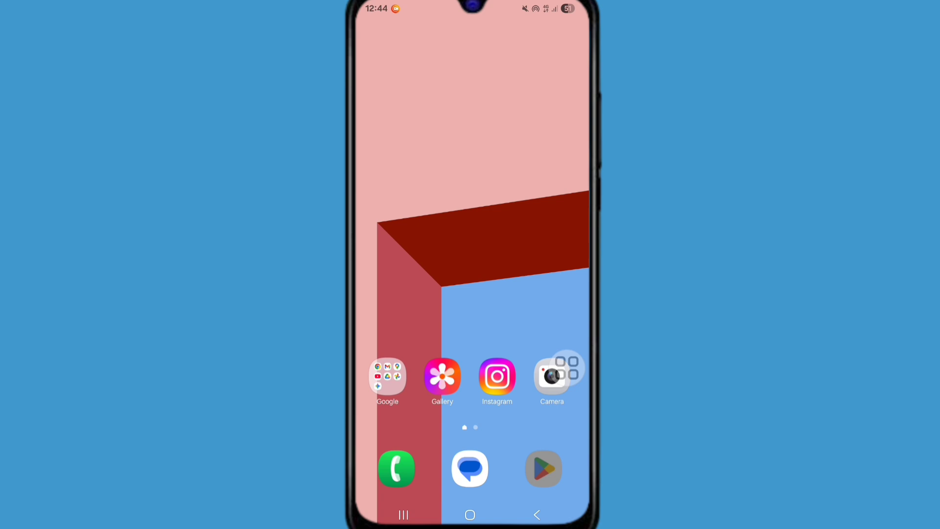
left_click(543, 469)
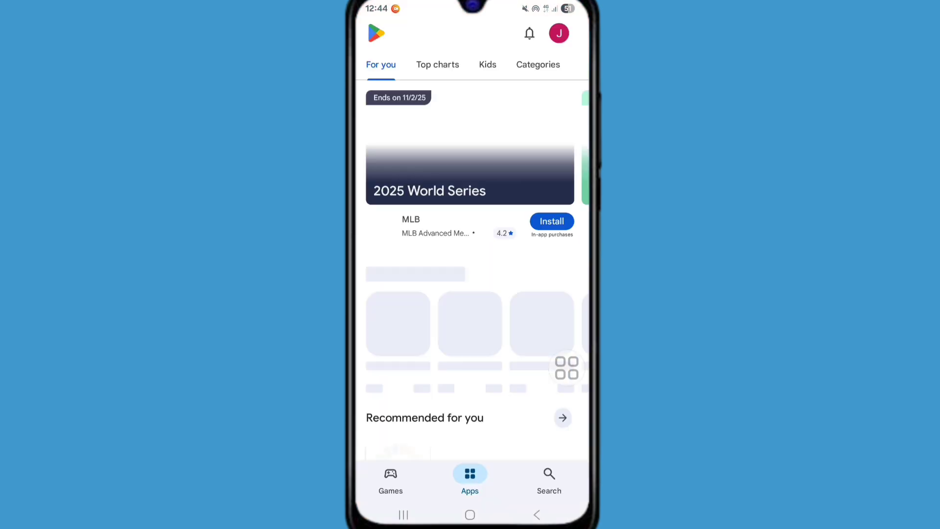
left_click(549, 477)
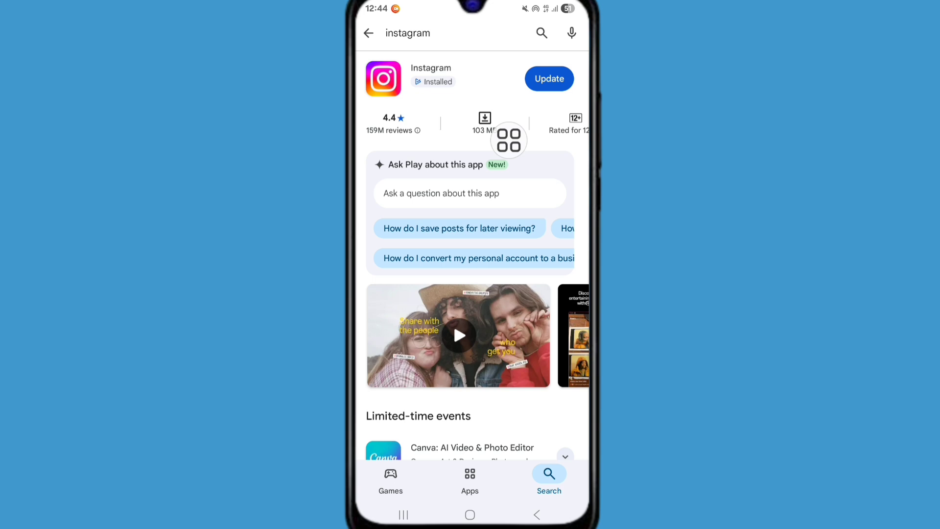
left_click(549, 78)
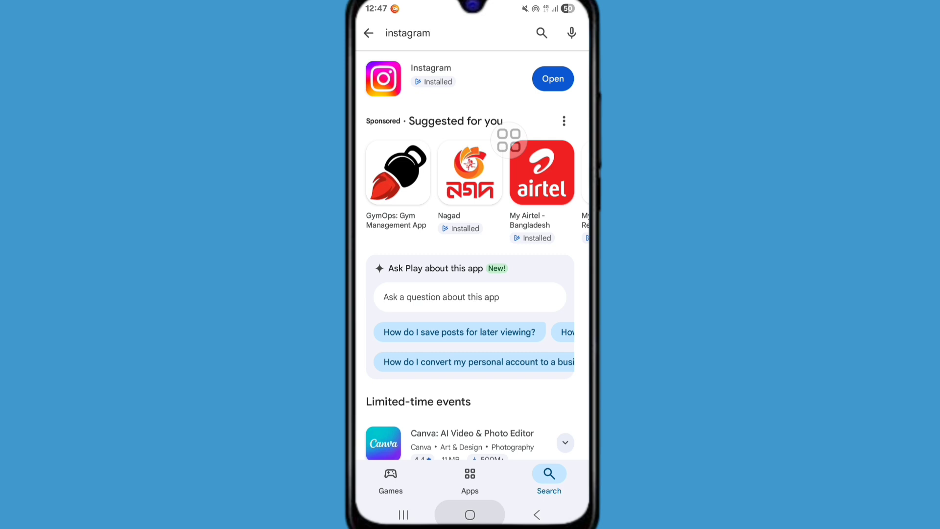
left_click(470, 514)
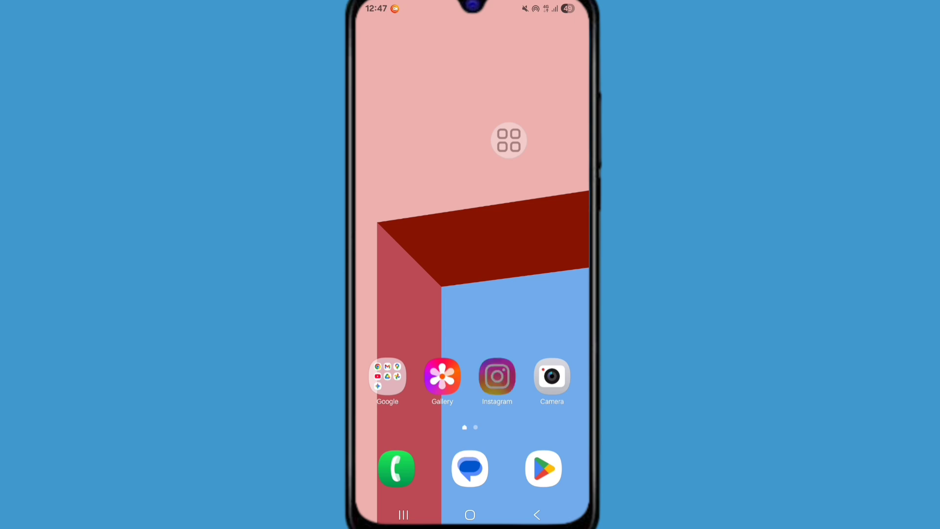
- Launch the freshly updated Instagram app onto the account's profile page
left_click(496, 376)
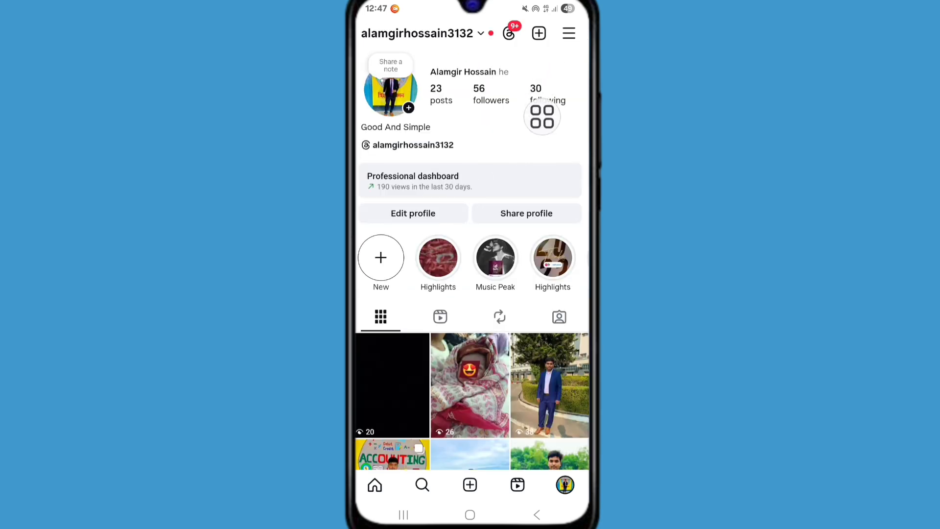
- Reach the Help page from the profile's Settings and activity menu
left_click(568, 34)
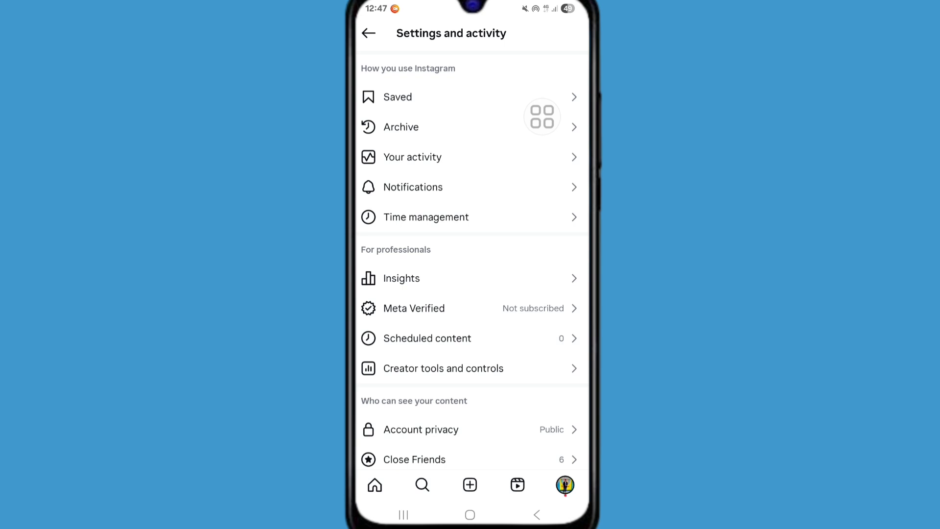
scroll("down", 3)
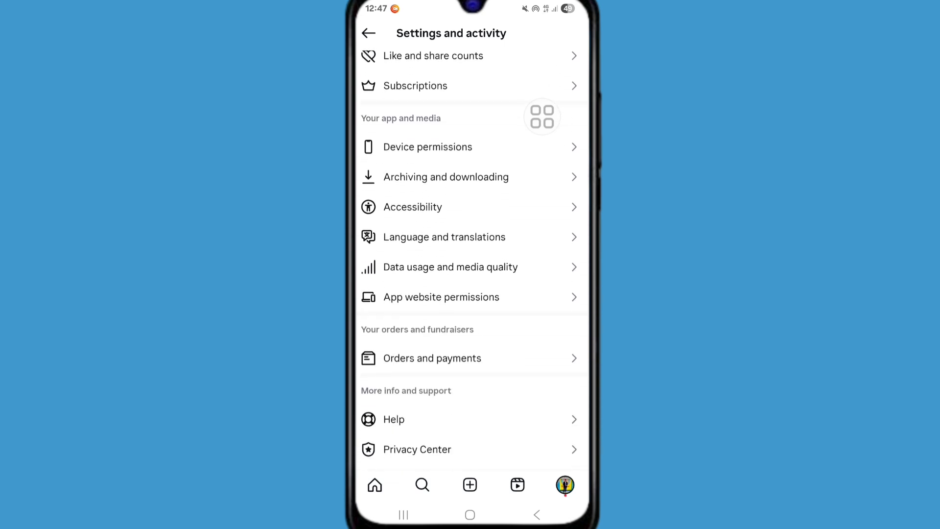
scroll("down", 3)
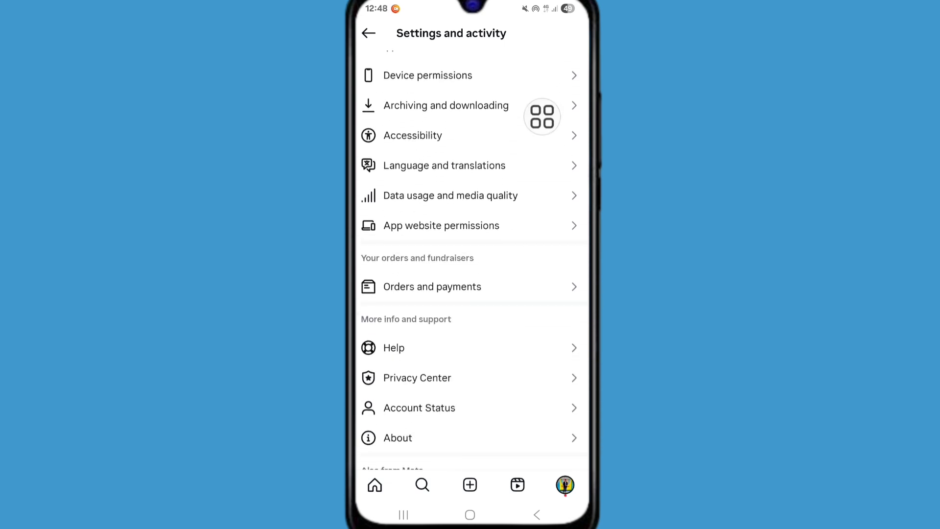
left_click(393, 347)
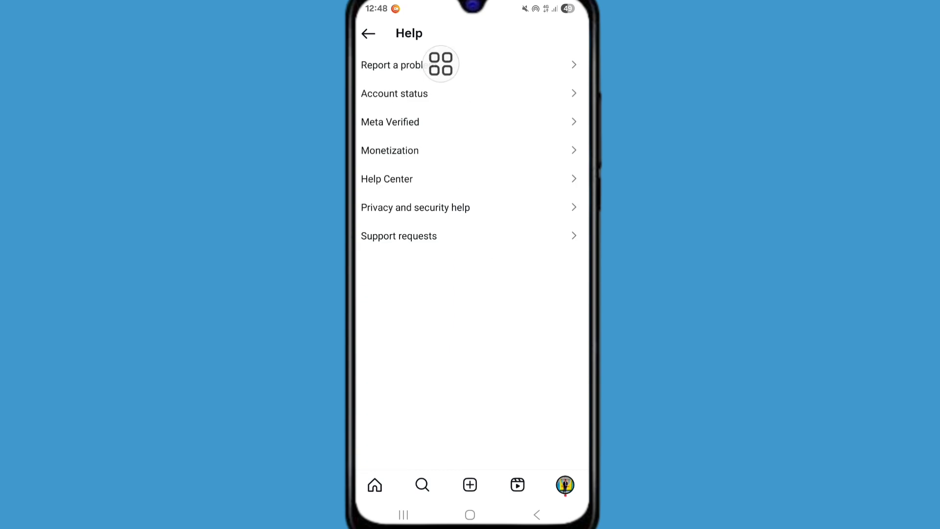
- Start Report a problem without shaking, reaching the logs and diagnostics prompt
left_click(399, 64)
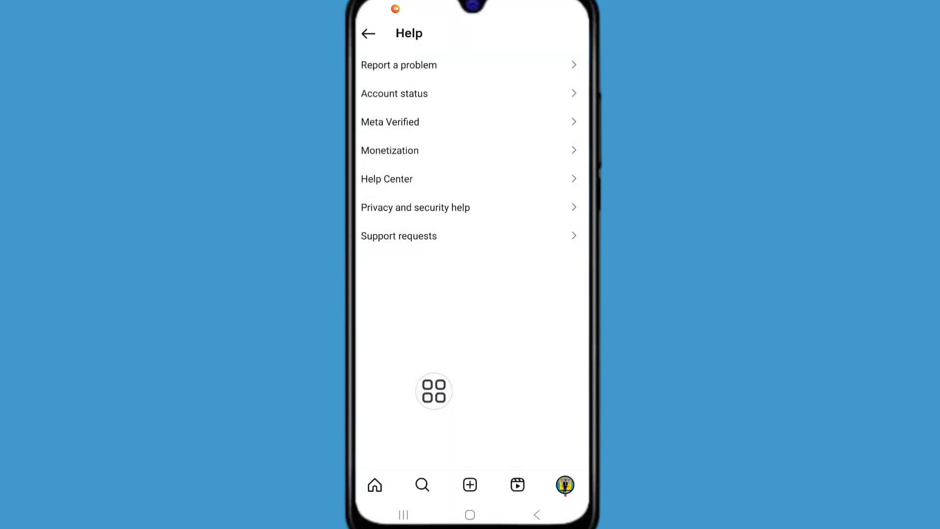
left_click(399, 65)
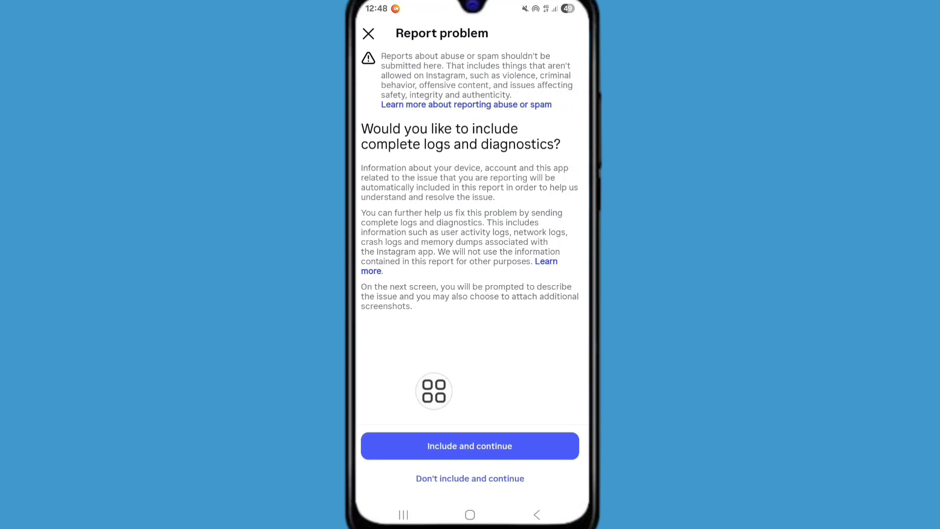
- Include logs, describe the missing draw option in chat, and send the report
left_click(469, 446)
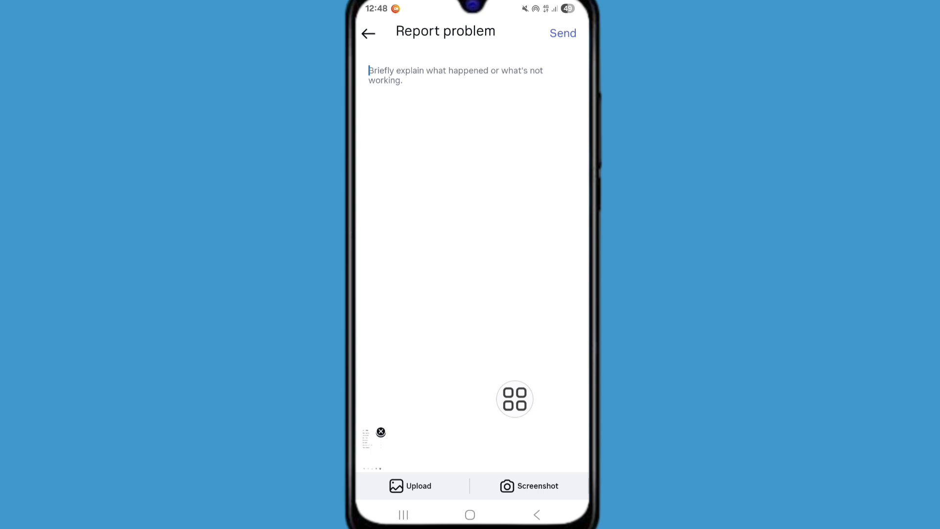
left_click(456, 76)
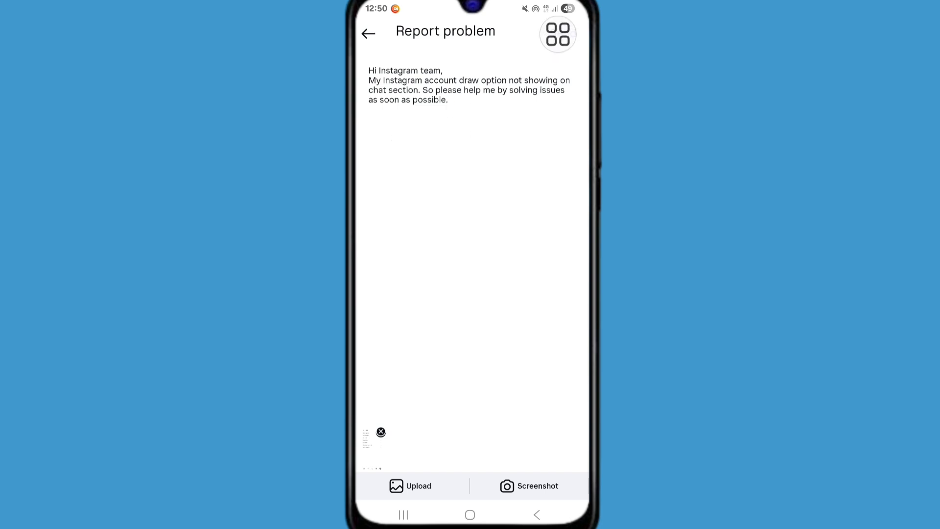
left_click(368, 34)
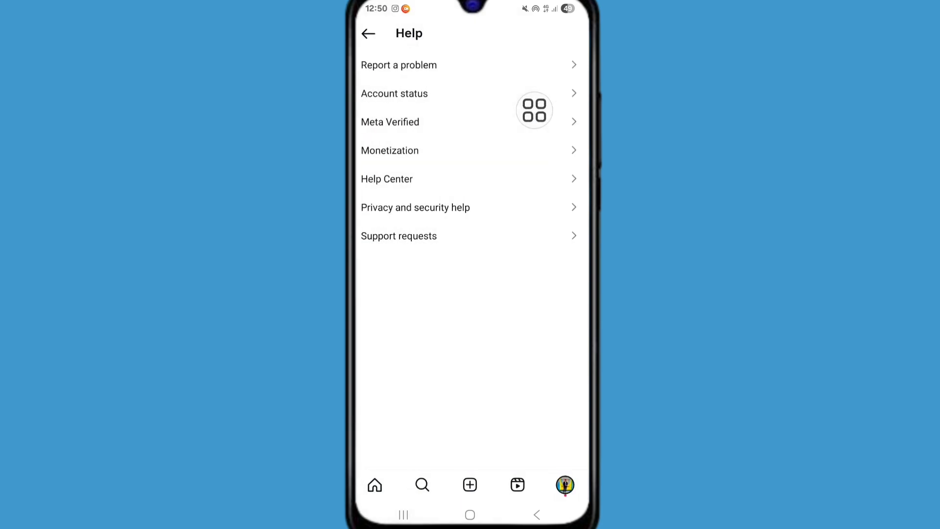